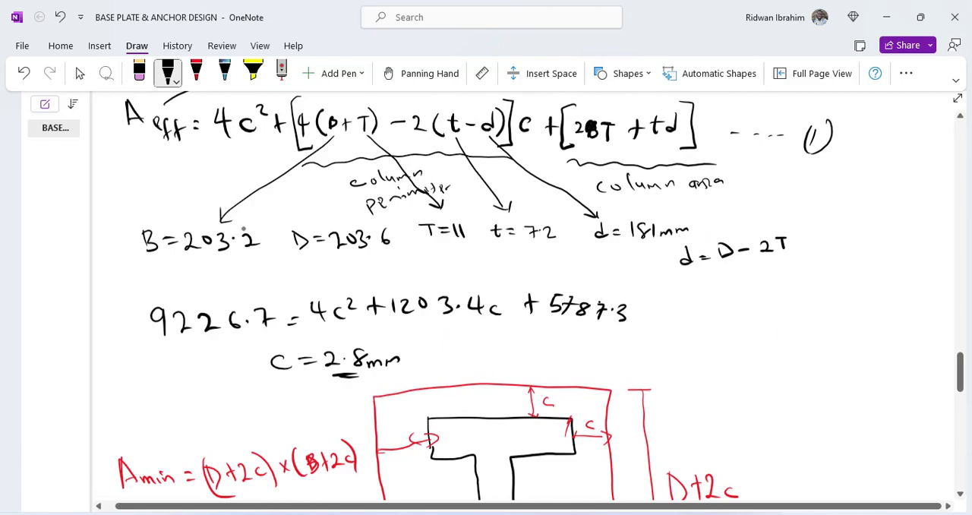
- Handwrite the first numbered thickness point '1. S275 ≤ 40mm' under the heading
scroll("down", 3)
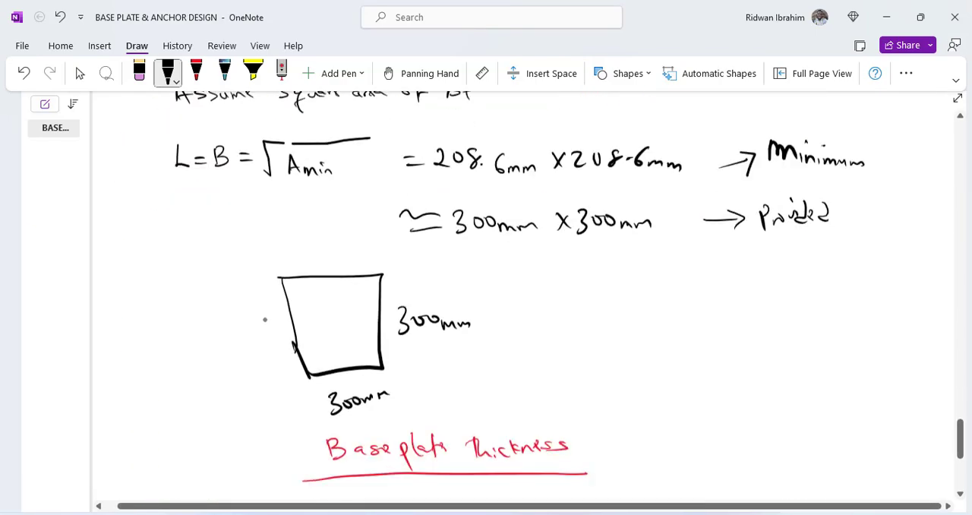
scroll("down", 3)
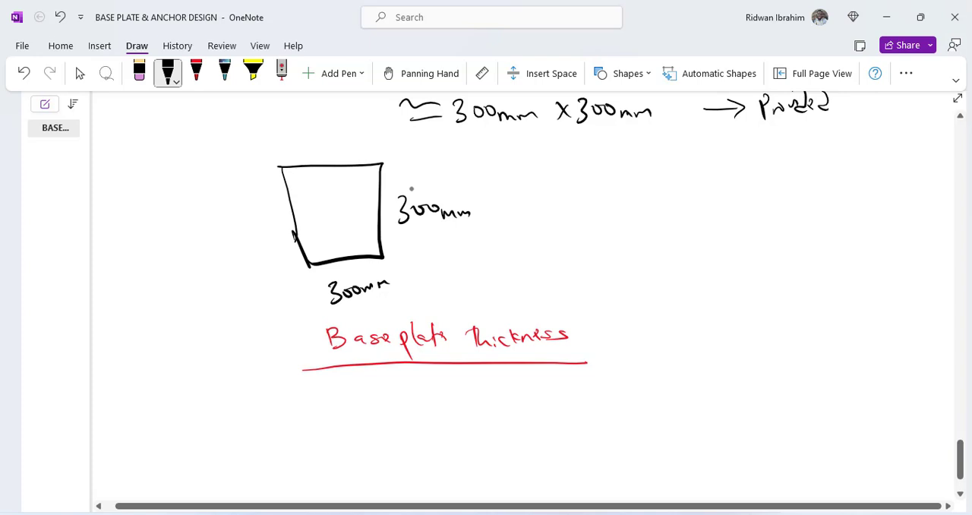
mouse_move(359, 277)
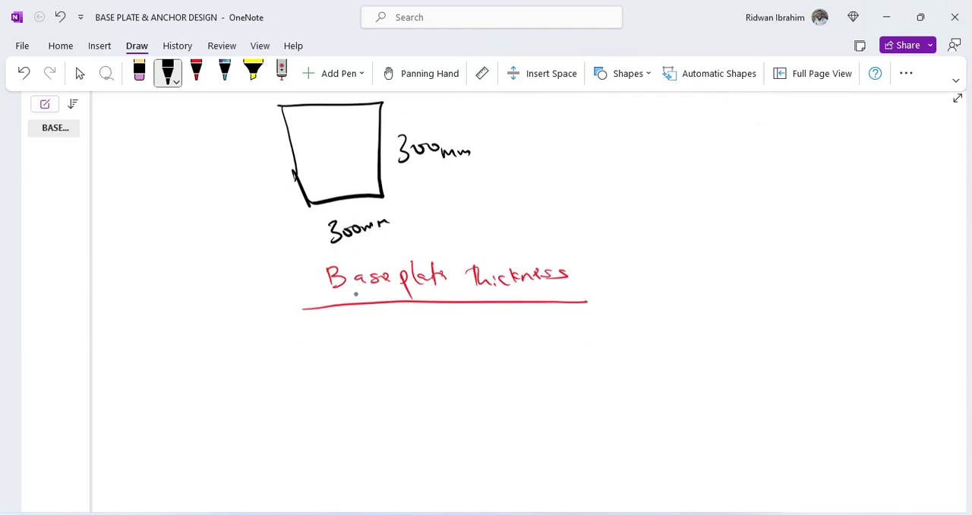
scroll("down", 3)
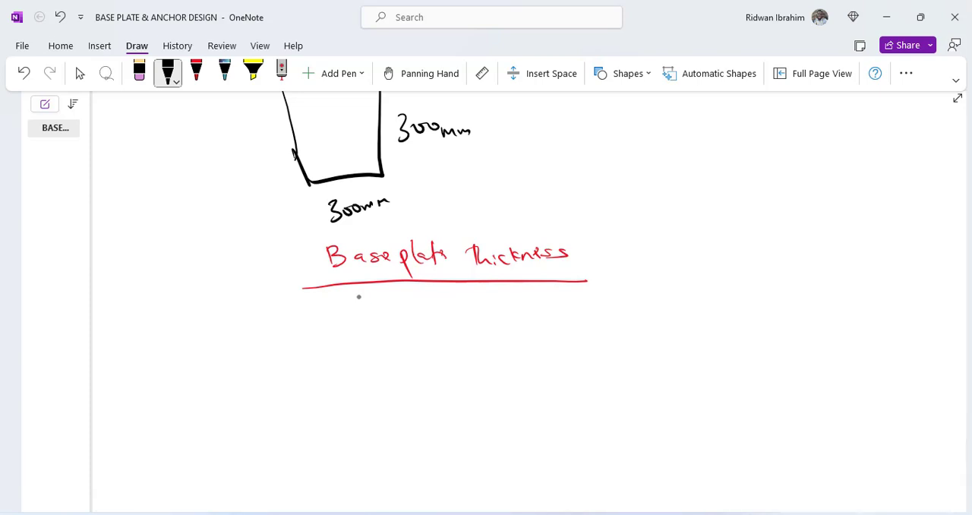
left_click_drag(125, 307, 131, 331)
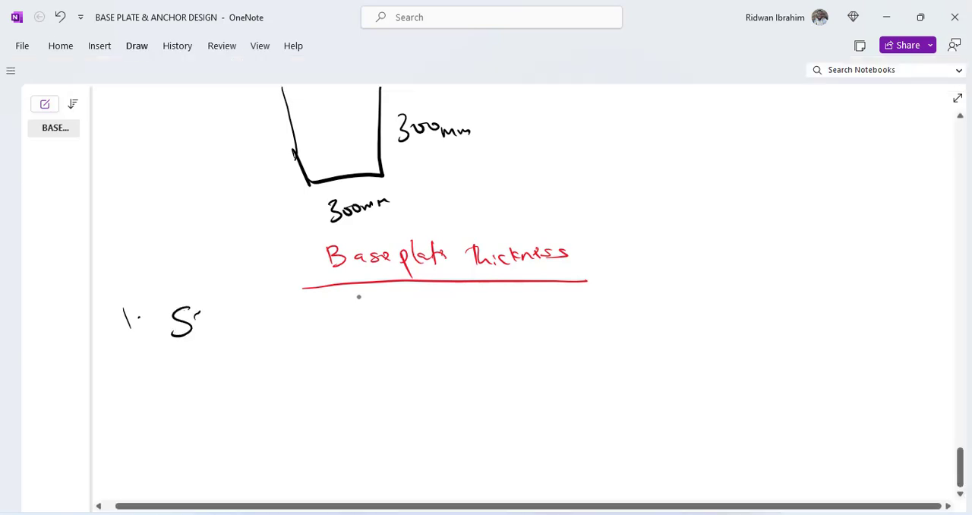
left_click_drag(183, 319, 261, 334)
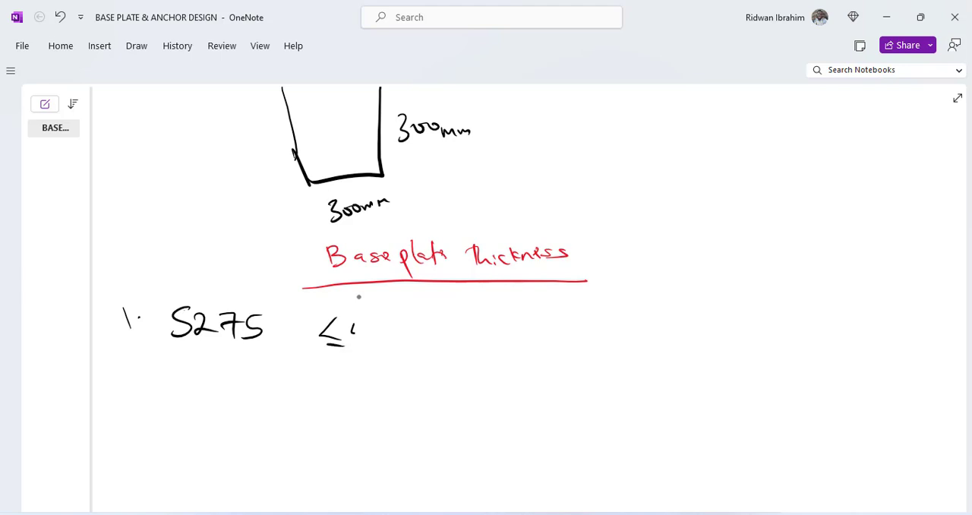
left_click_drag(350, 334, 428, 338)
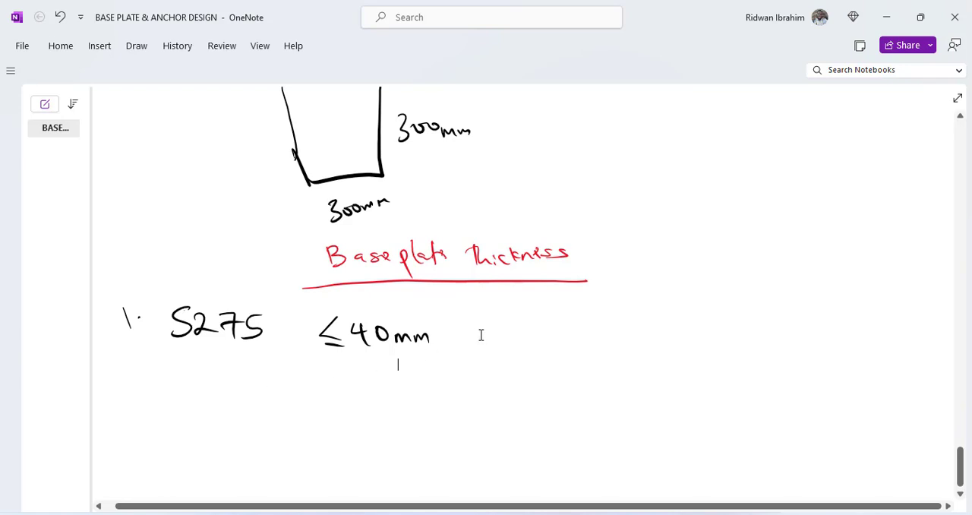
mouse_move(471, 344)
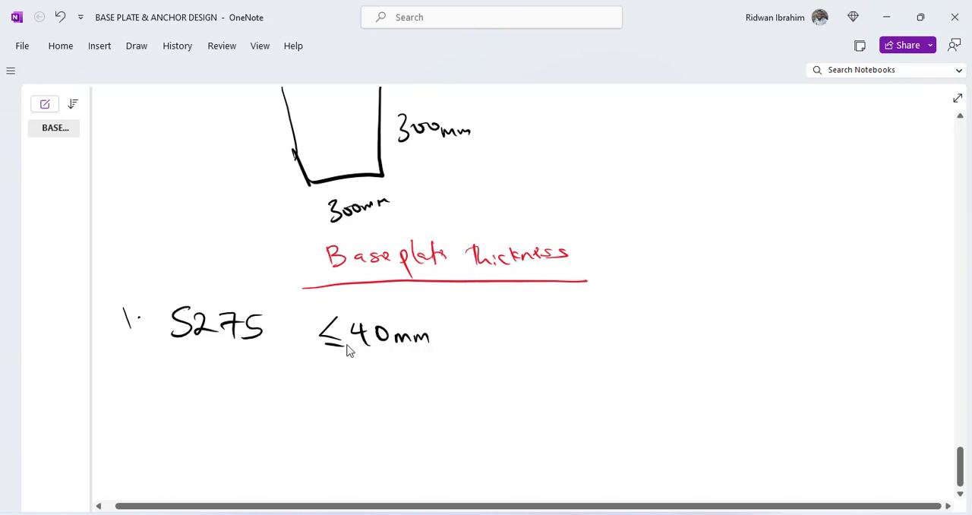
left_click(398, 364)
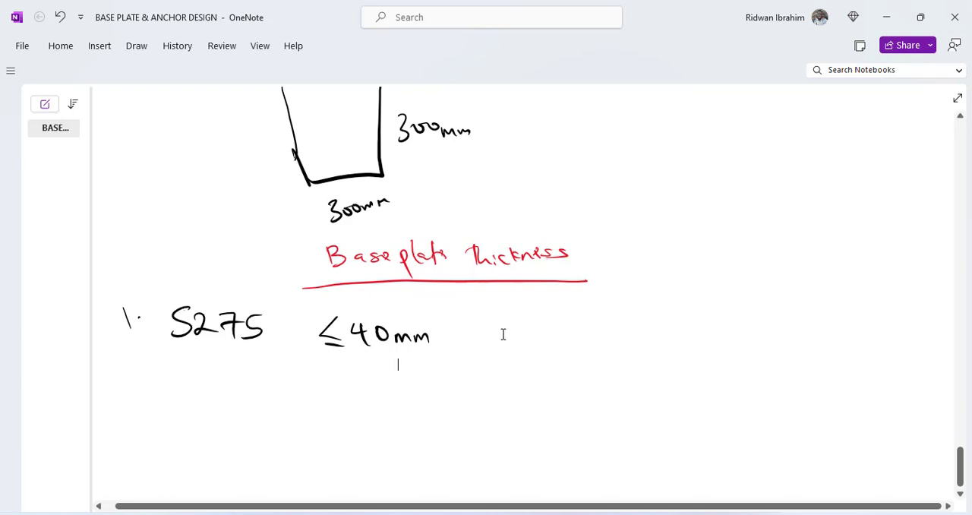
scroll("down", 3)
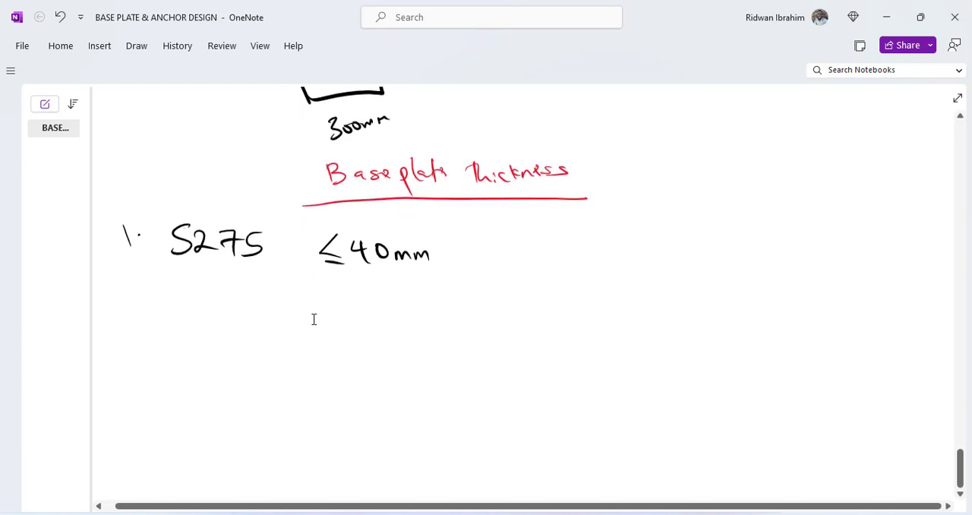
mouse_move(322, 319)
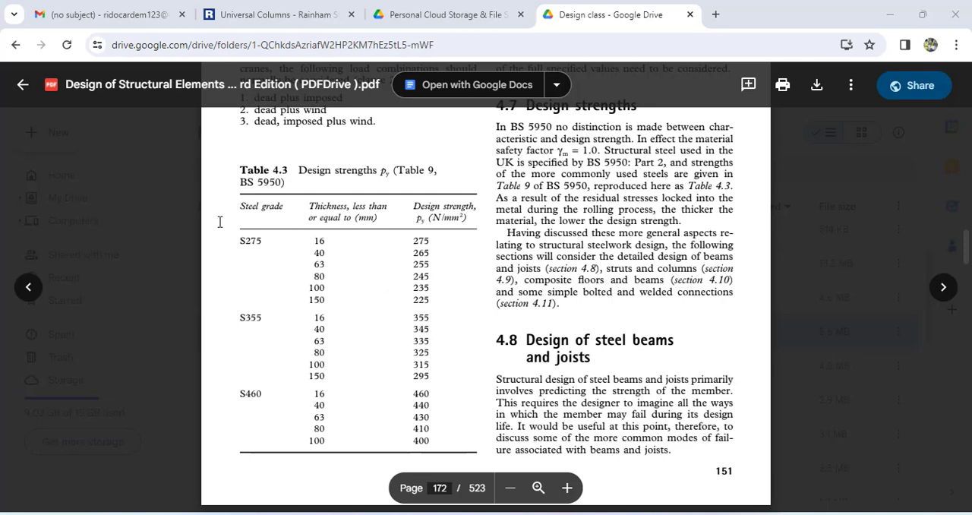
mouse_move(130, 186)
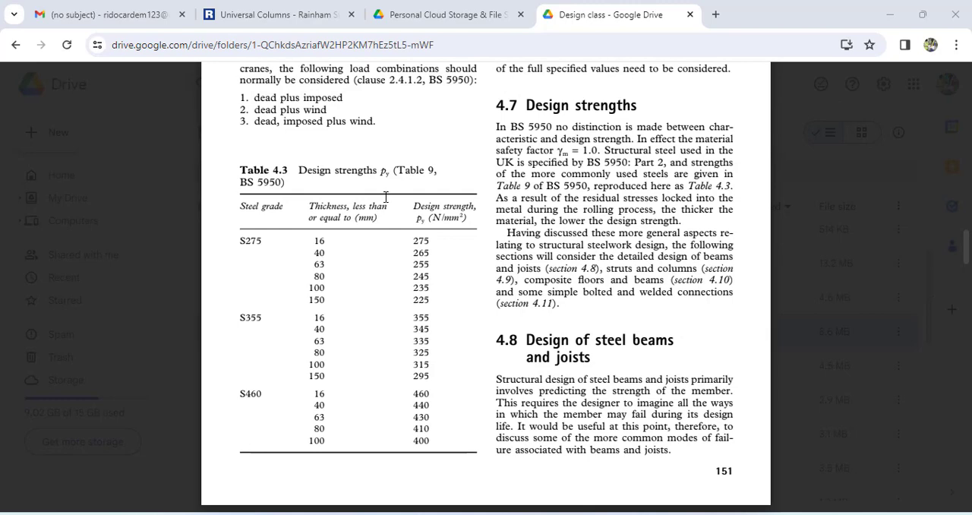
mouse_move(362, 271)
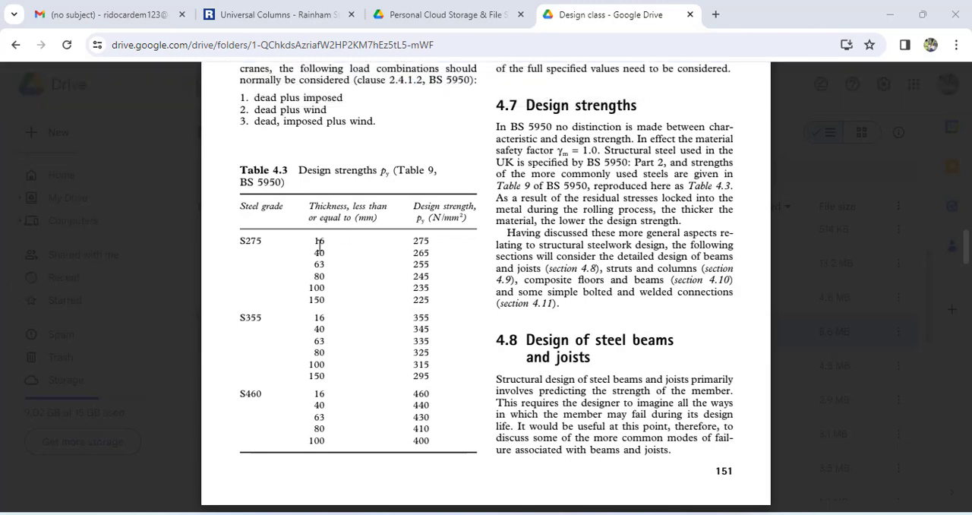
mouse_move(415, 240)
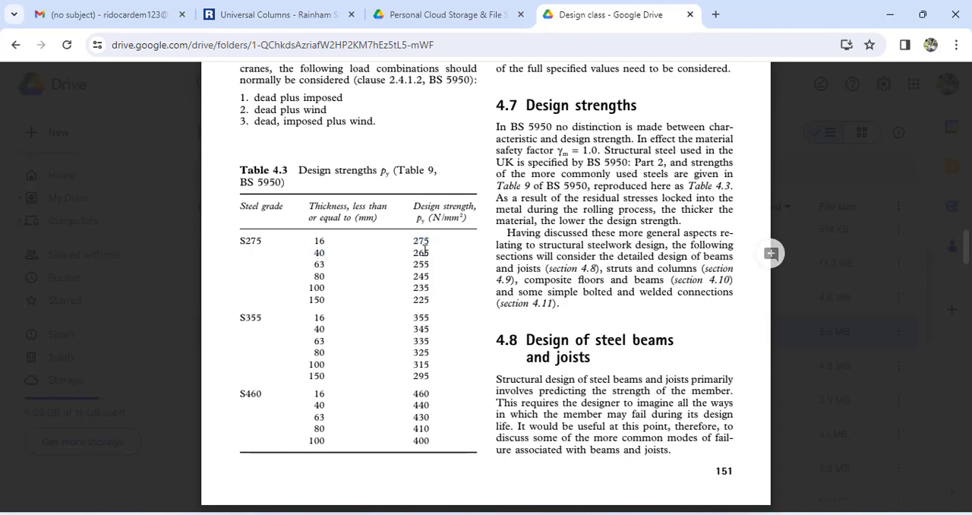
- Pick out the 265 N/mm² design strength for S275 at 40mm from Table 4.3
double_click(421, 252)
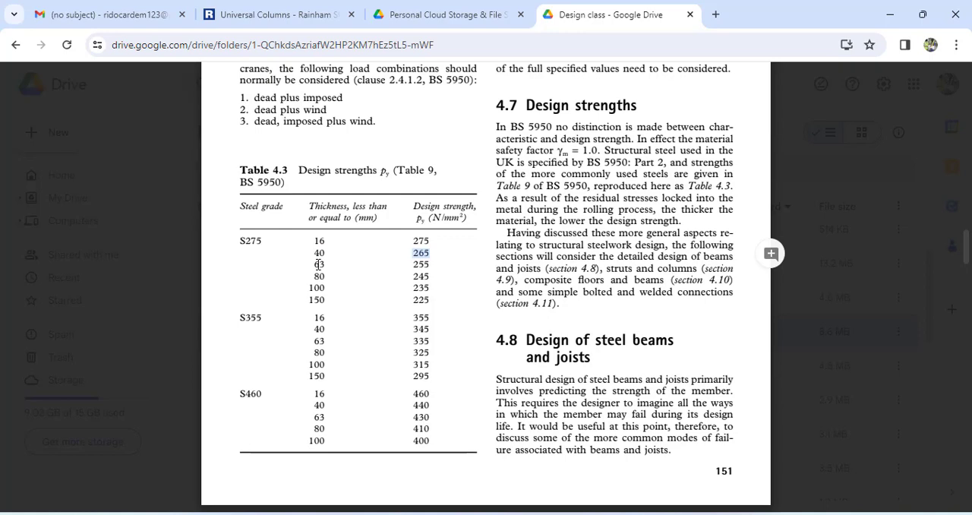
mouse_move(334, 261)
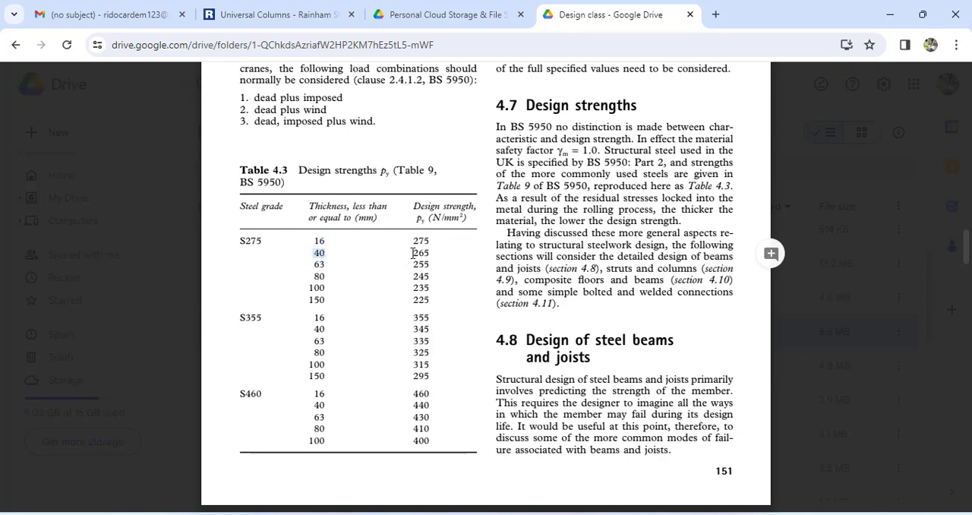
double_click(421, 252)
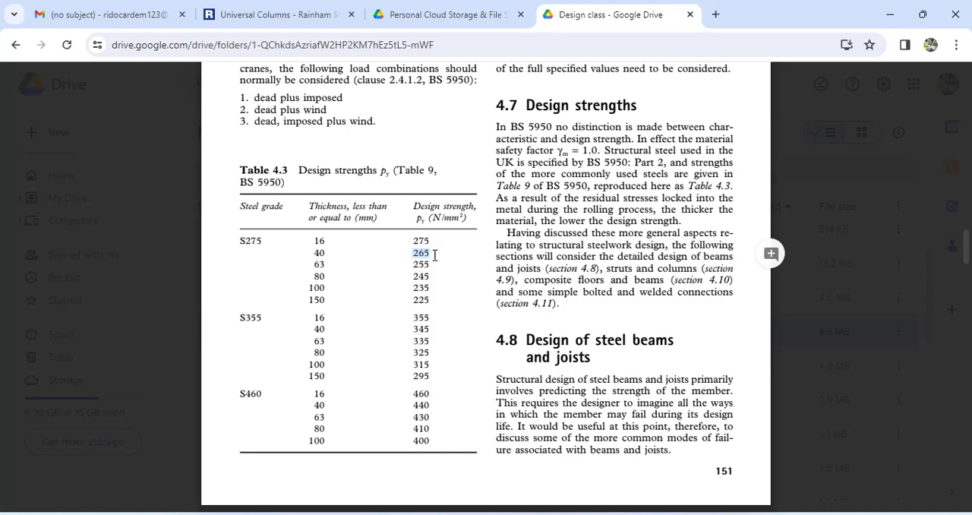
mouse_move(392, 231)
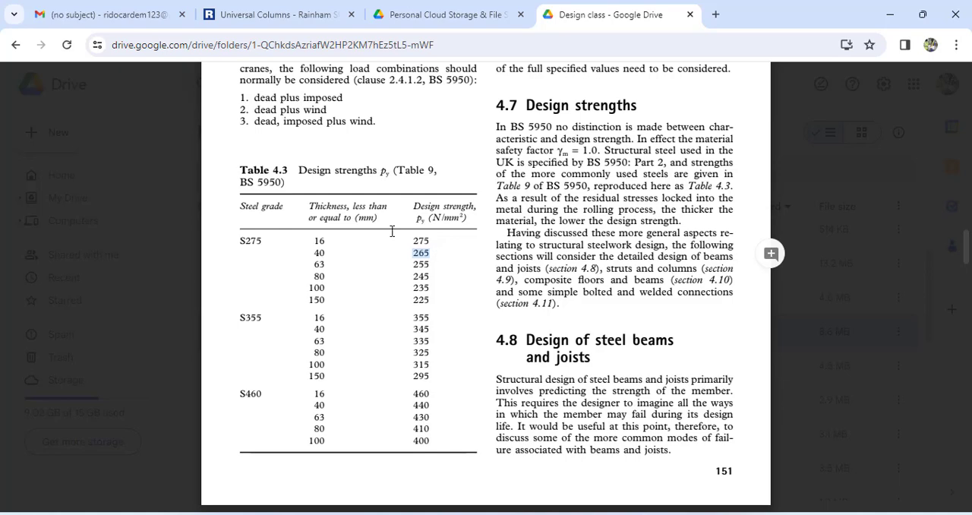
mouse_move(237, 240)
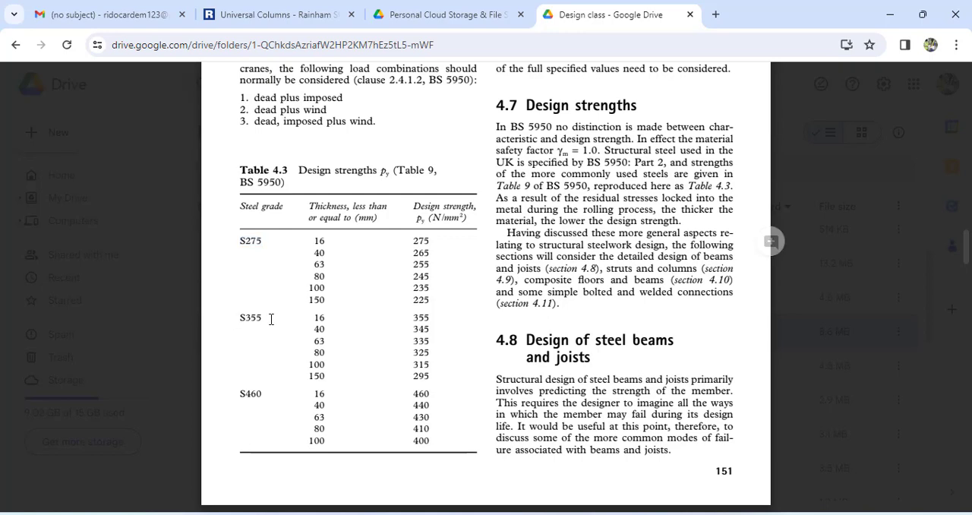
double_click(249, 316)
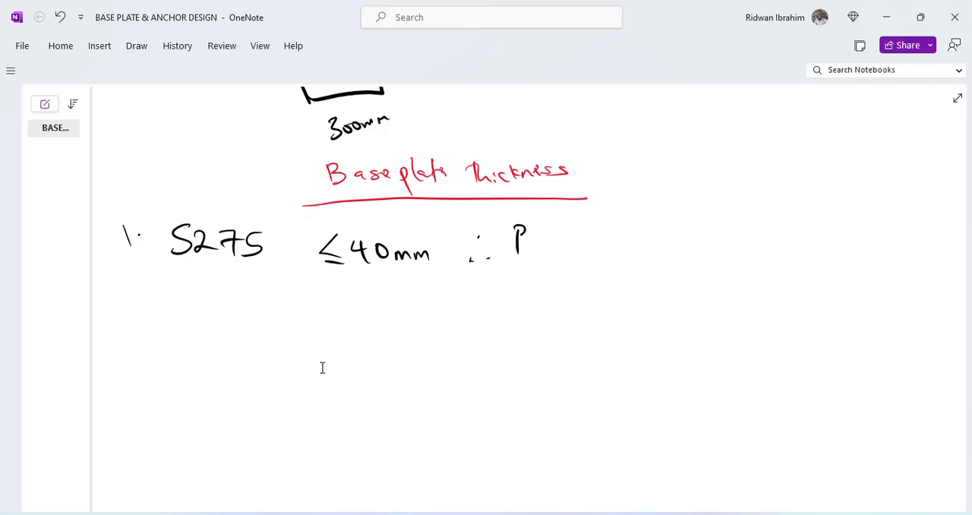
- Handwrite 'py = 265N/mm²' after the S275 line and begin the Tp formula below
left_click_drag(519, 243, 555, 246)
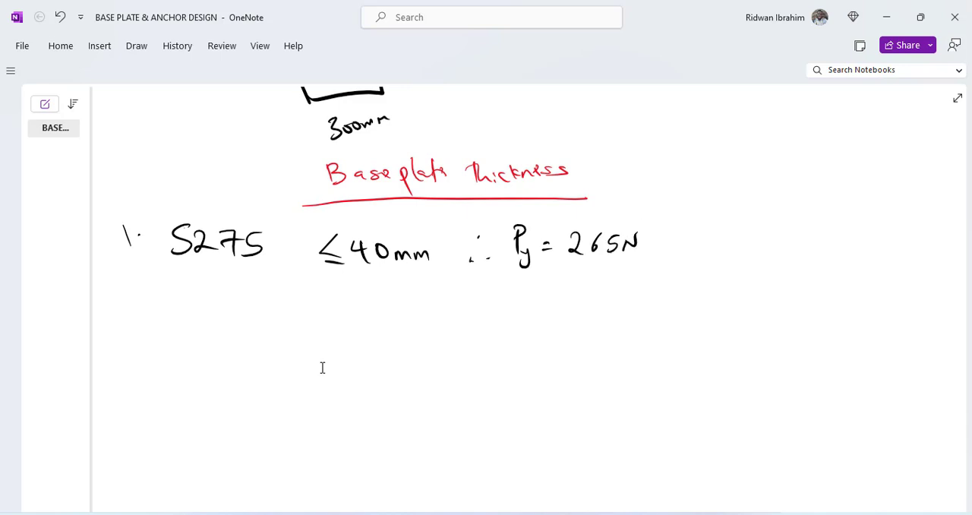
left_click_drag(641, 243, 699, 228)
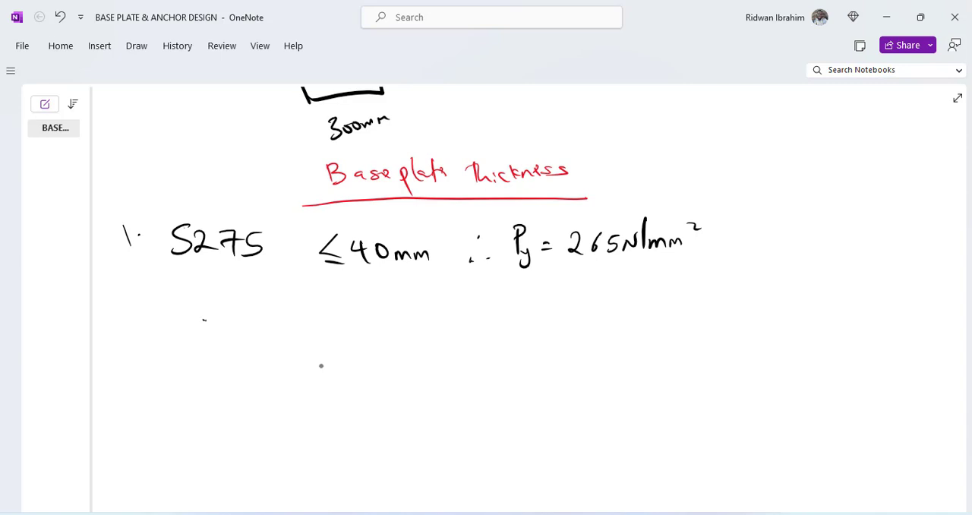
left_click_drag(198, 316, 220, 350)
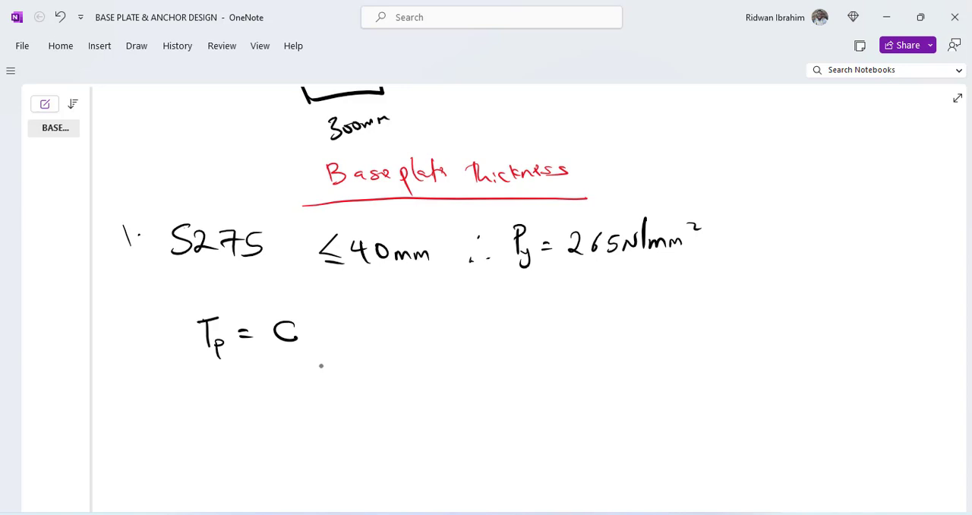
- Write Tp = C×√(3w/py) substituted as 2.8×√(3×0.6×15/265)
left_click_drag(312, 334, 408, 291)
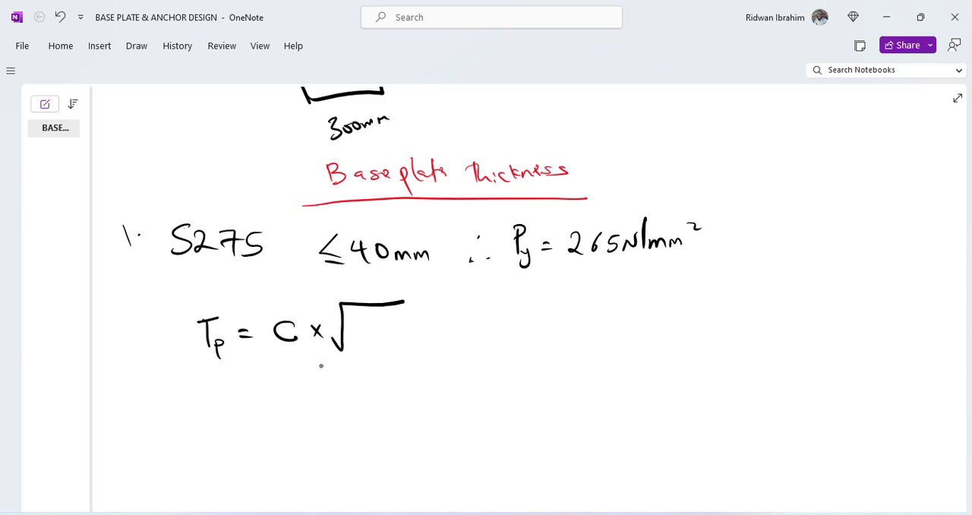
left_click_drag(353, 322, 392, 326)
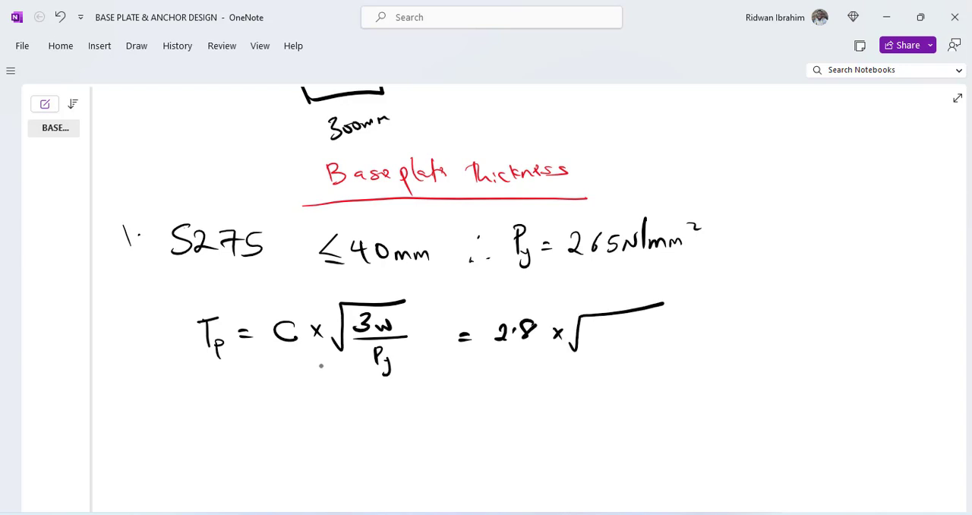
type("3x")
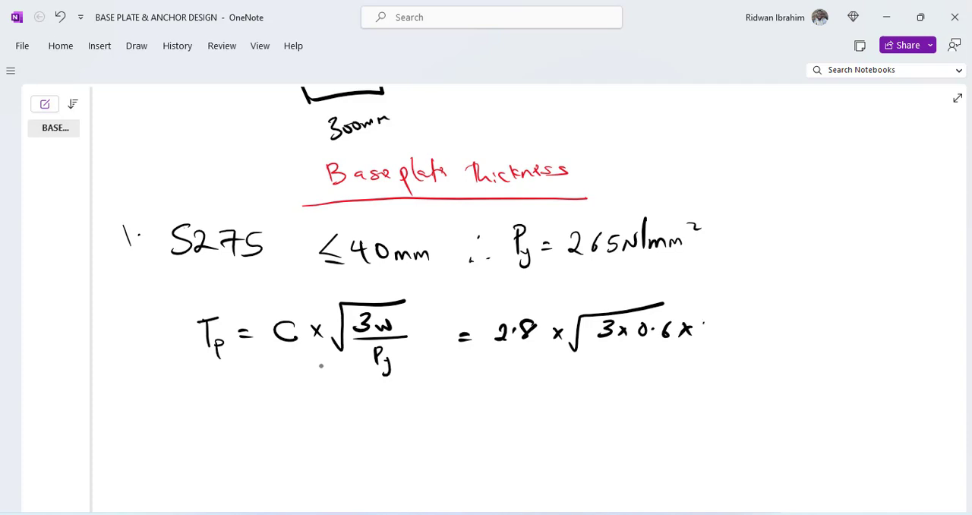
type("15")
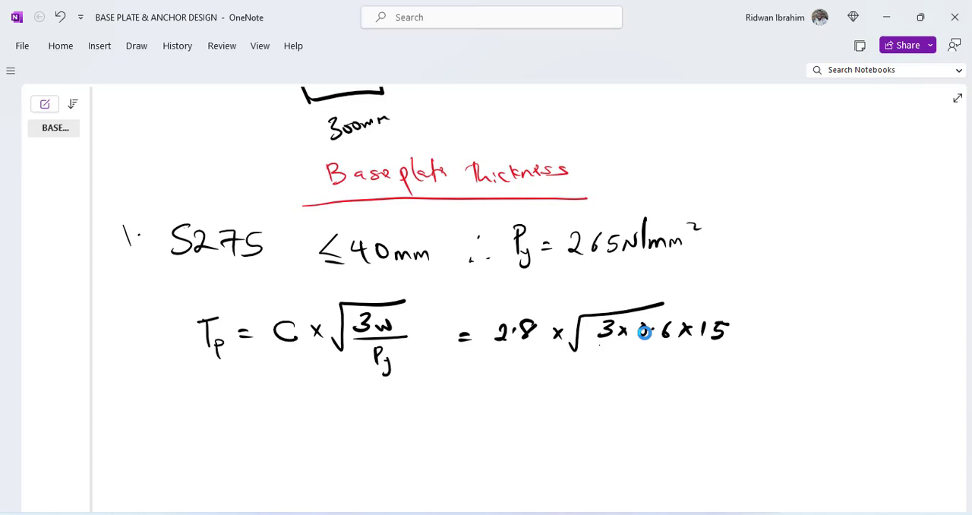
left_click_drag(599, 349, 729, 349)
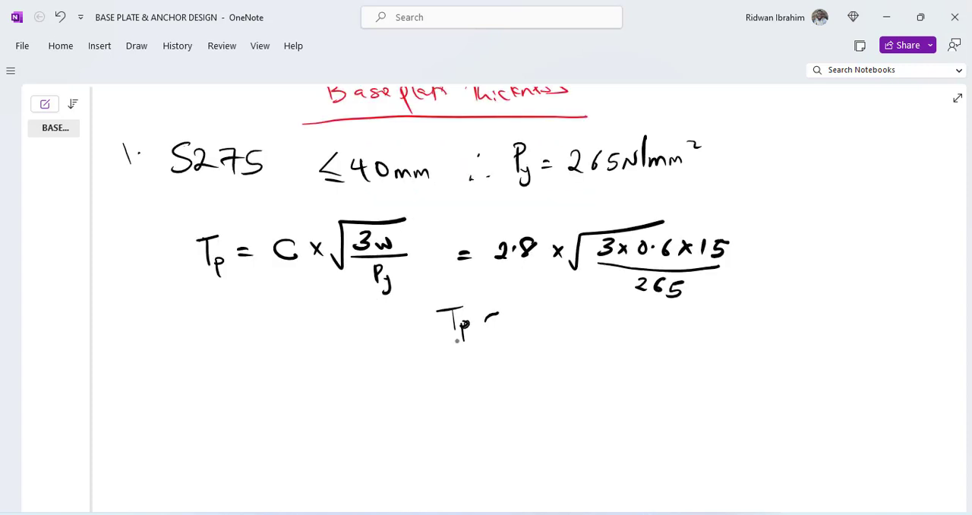
- Write the result Tp ≈ 10mm and the note 'provide 10mm base plate'
left_click_drag(486, 319, 519, 327)
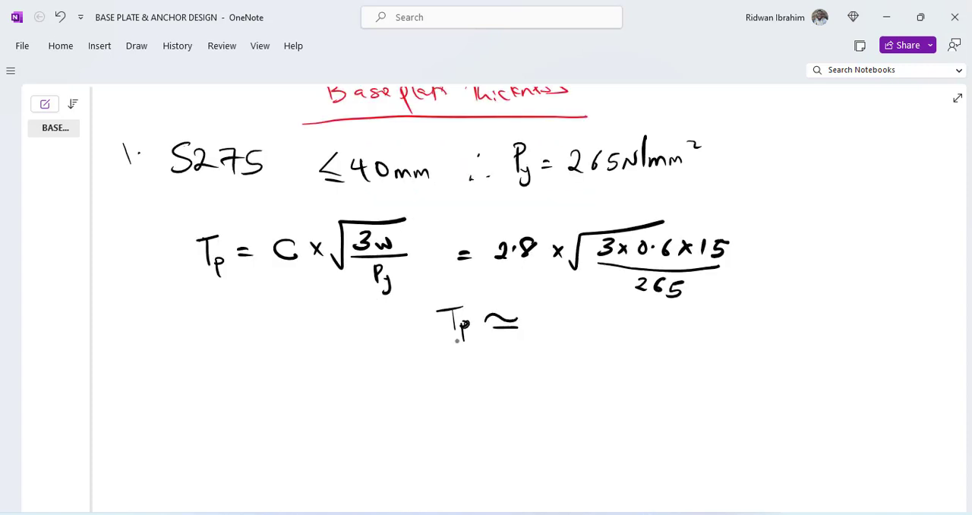
left_click_drag(535, 311, 550, 331)
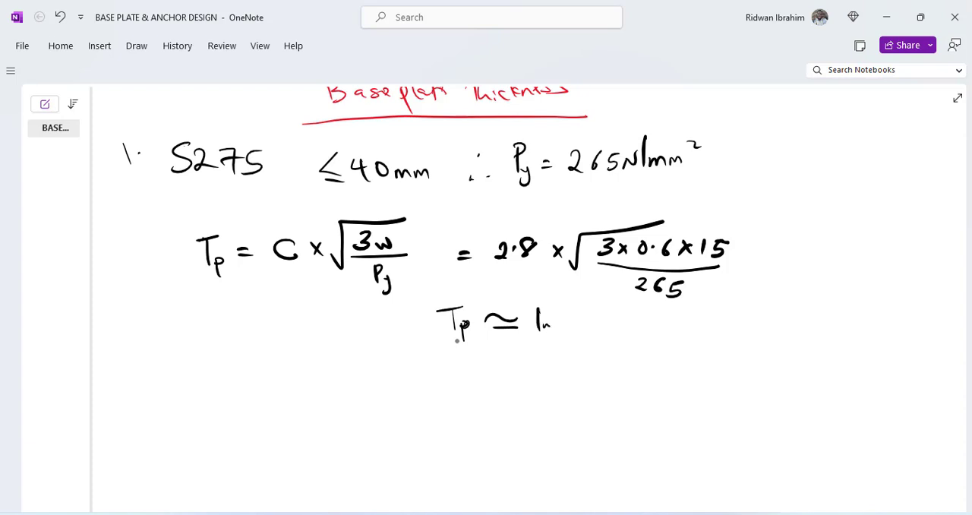
left_click_drag(547, 322, 570, 322)
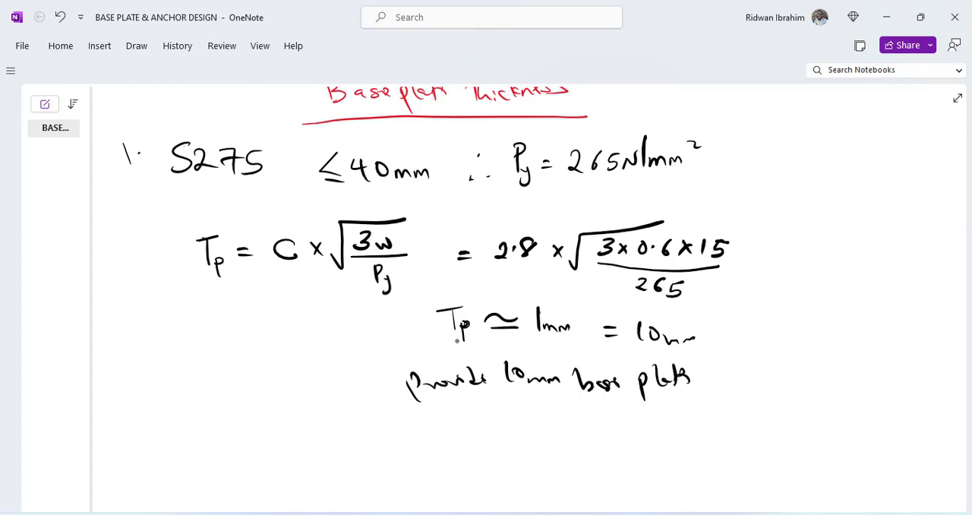
scroll("down", 3)
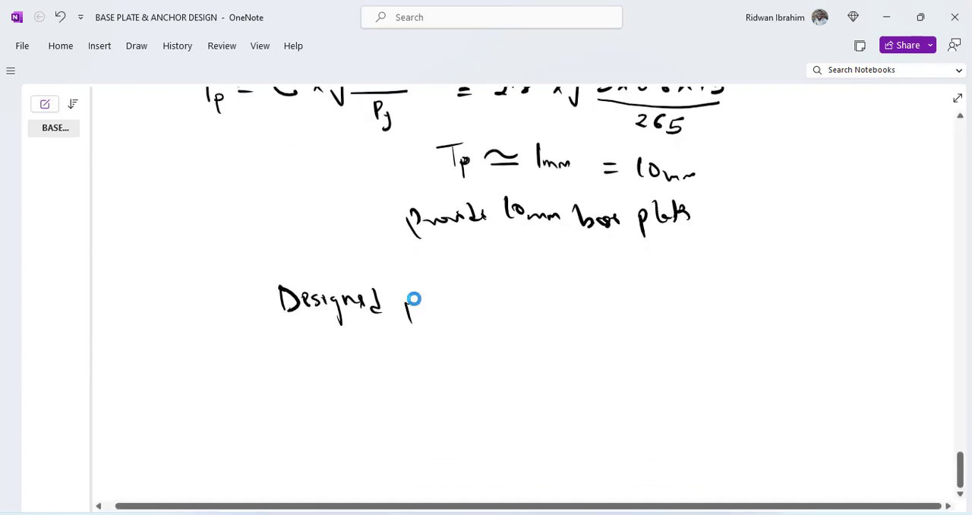
- Ink designed plan area 300mm × 300mm, thickness 10mm, and sketch the plate slab with thickness mark
left_click_drag(410, 307, 478, 311)
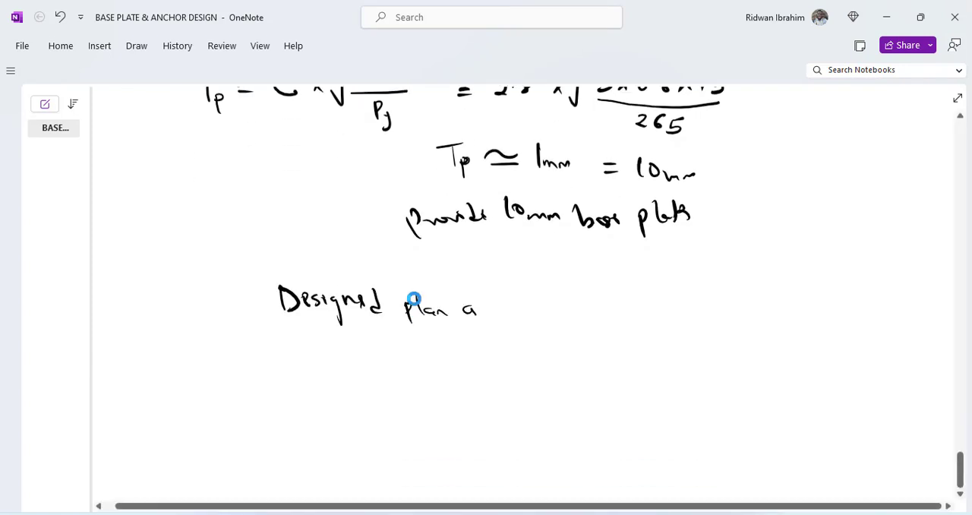
left_click_drag(477, 307, 529, 307)
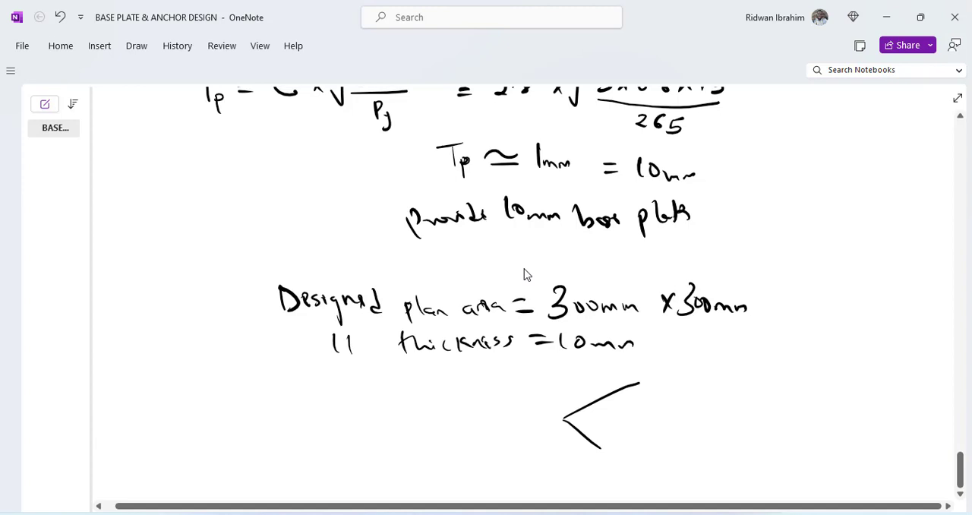
left_click_drag(641, 380, 676, 425)
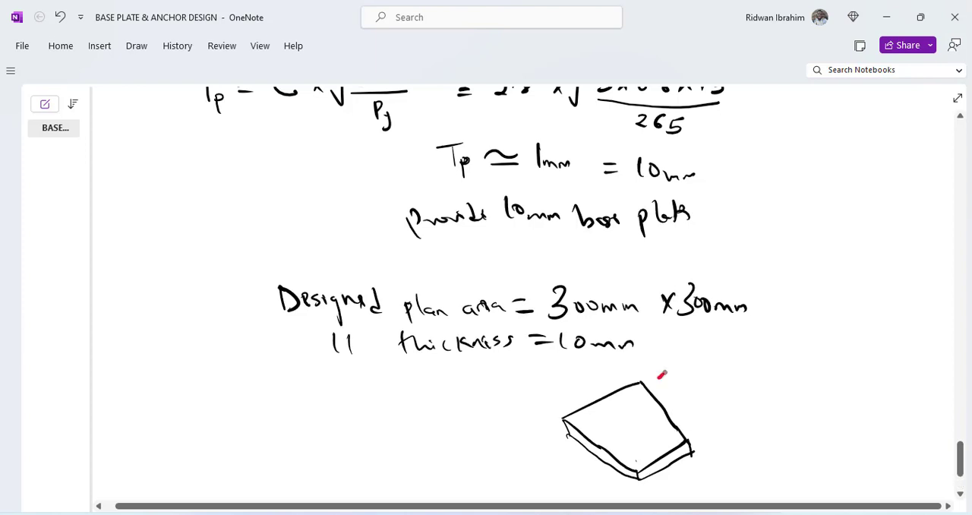
left_click_drag(662, 373, 691, 422)
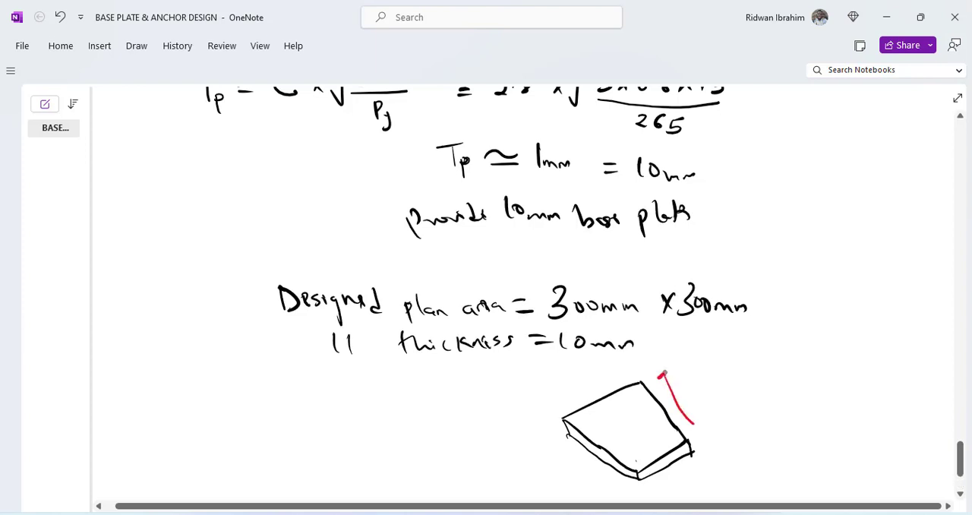